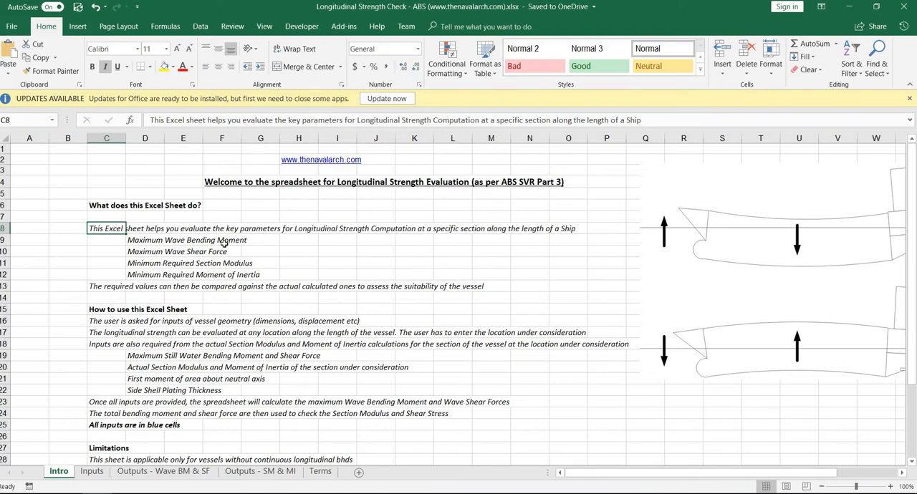
mouse_move(743, 241)
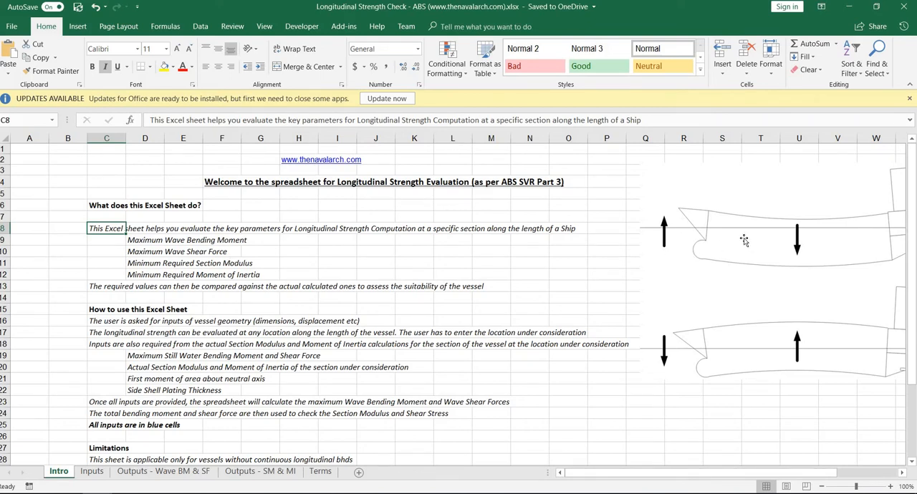
mouse_move(285, 197)
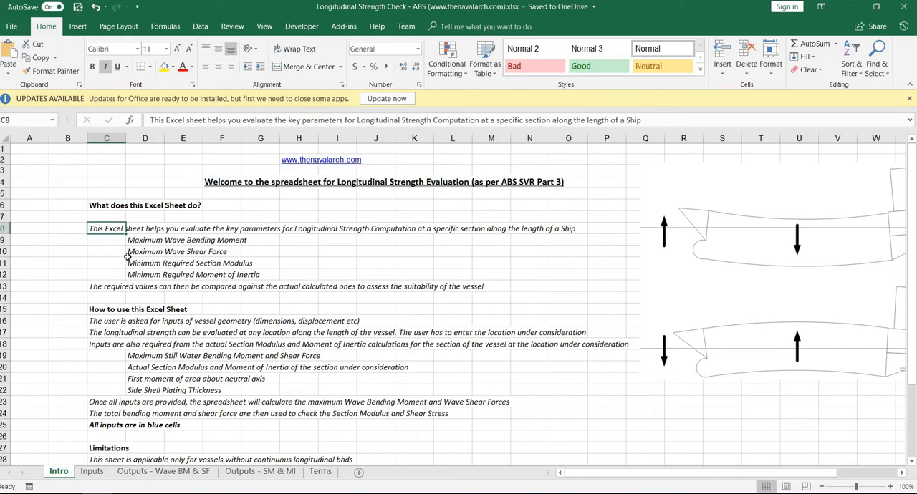
Scroll through the Intro sheet's overview of the workbook
scroll(down, 3)
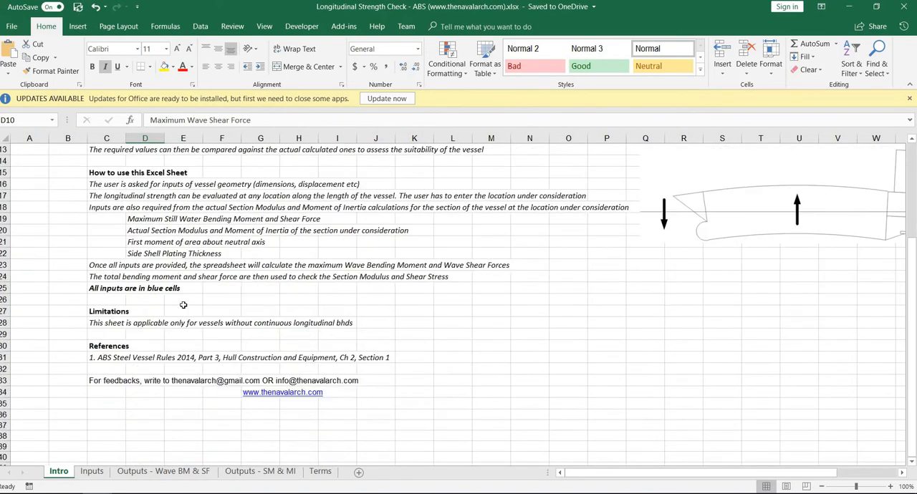
scroll(up, 3)
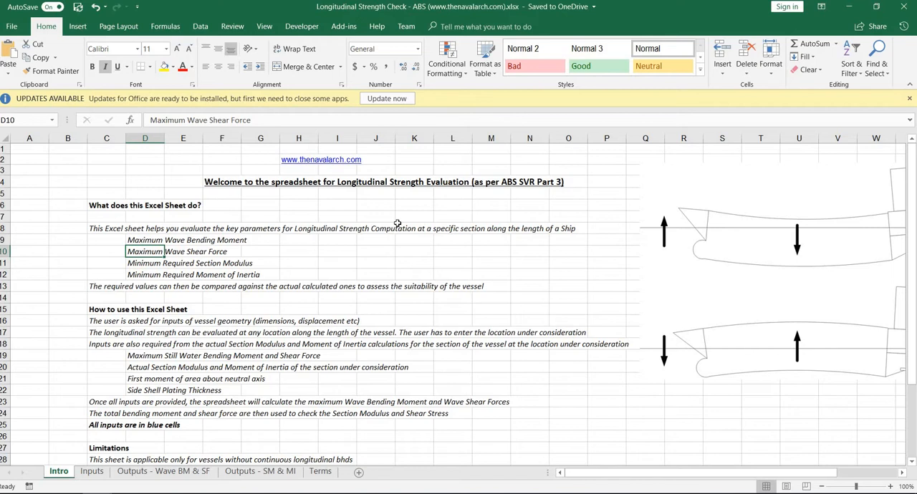
mouse_move(397, 223)
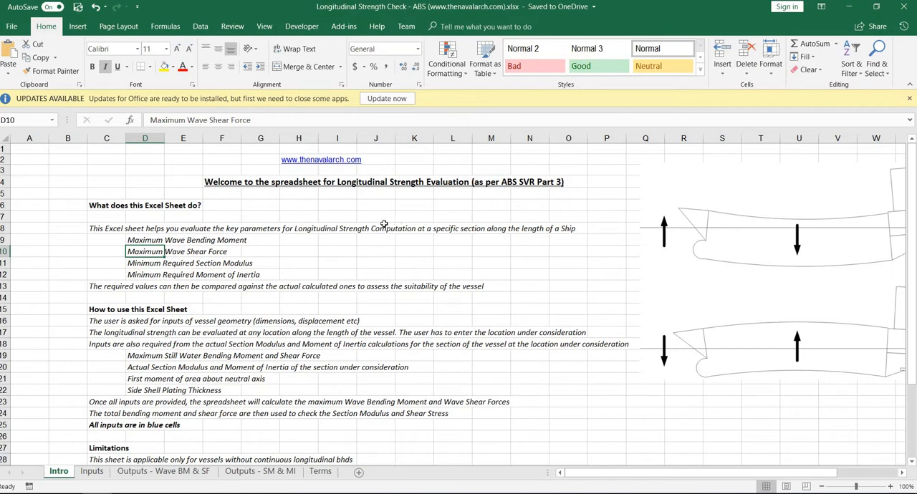
mouse_move(310, 226)
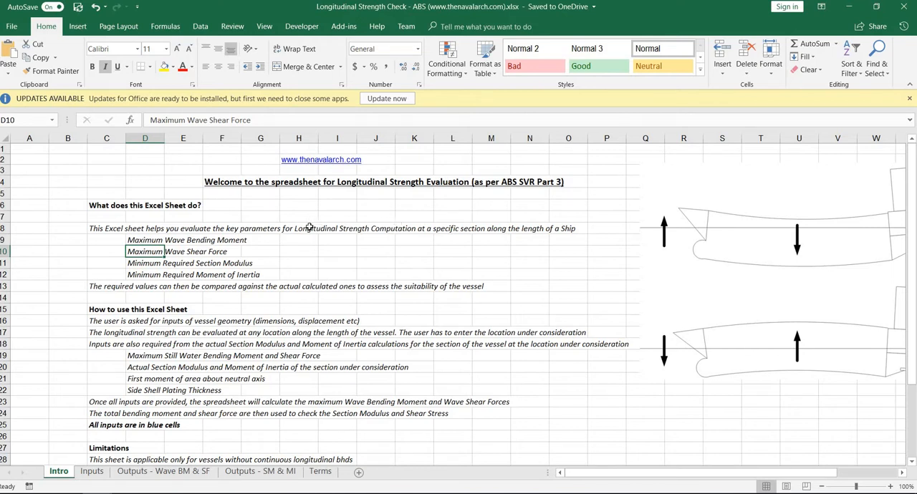
mouse_move(666, 194)
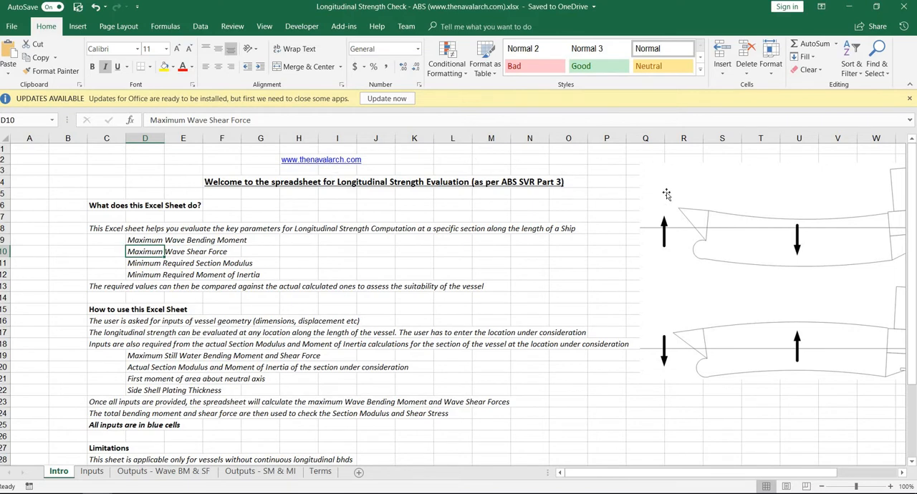
mouse_move(191, 309)
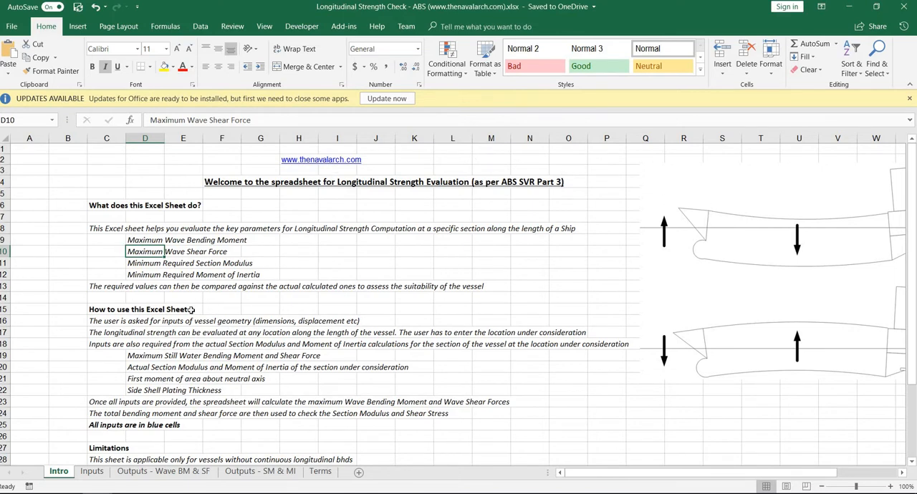
scroll(down, 3)
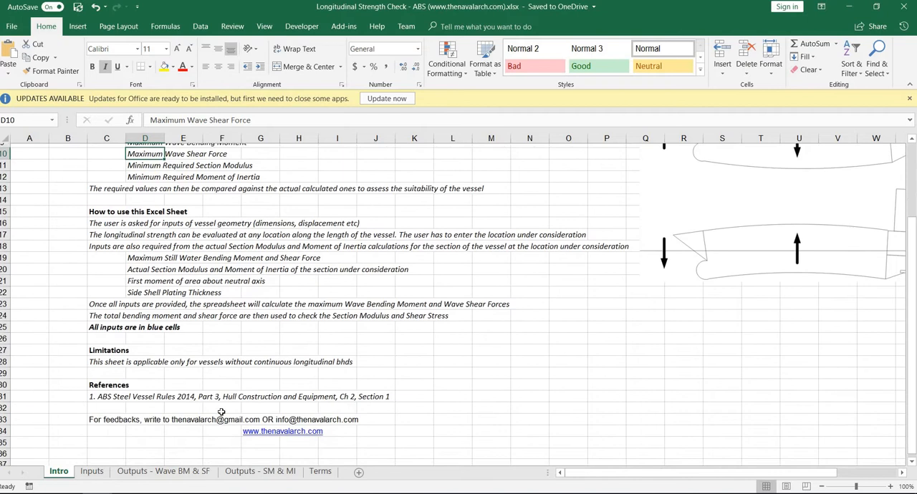
Review the Inputs sheet's ship and strength parameters down to the passing applicability checks
click(92, 472)
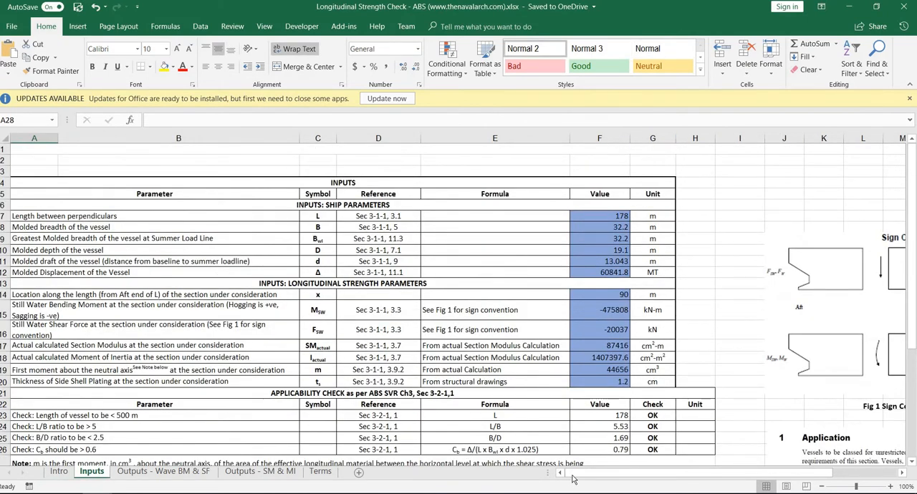
scroll(down, 3)
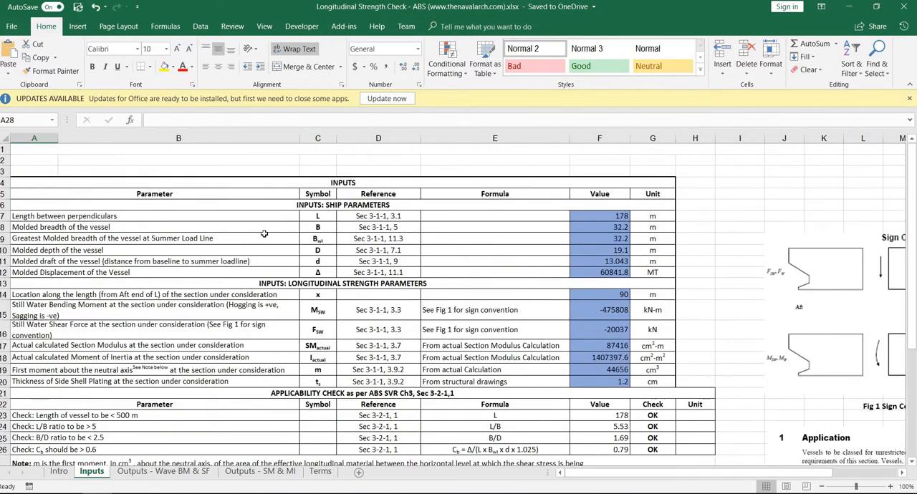
scroll(down, 3)
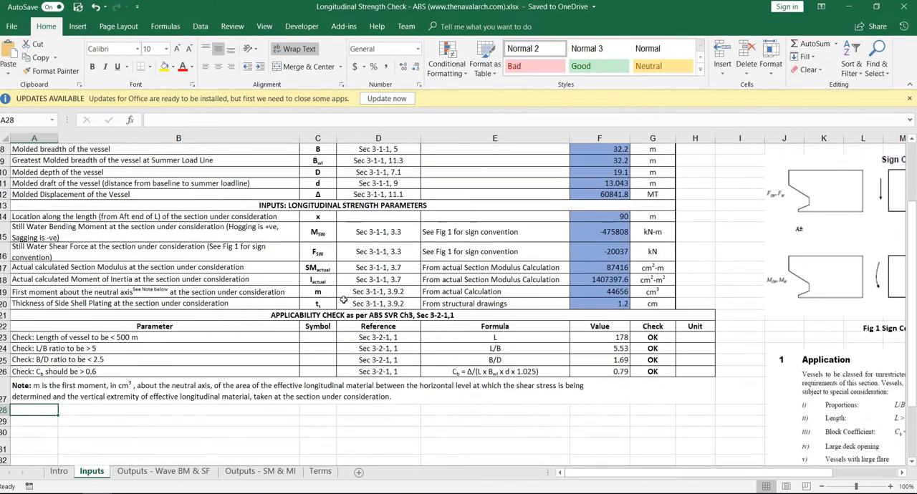
scroll(down, 3)
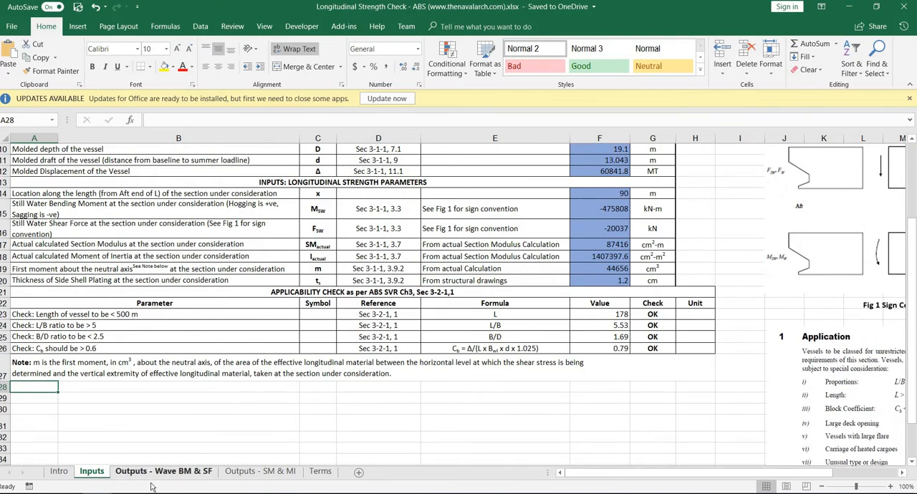
View the Outputs - Wave BM & SF sheet's bending moment and shear force tables and curves
click(163, 472)
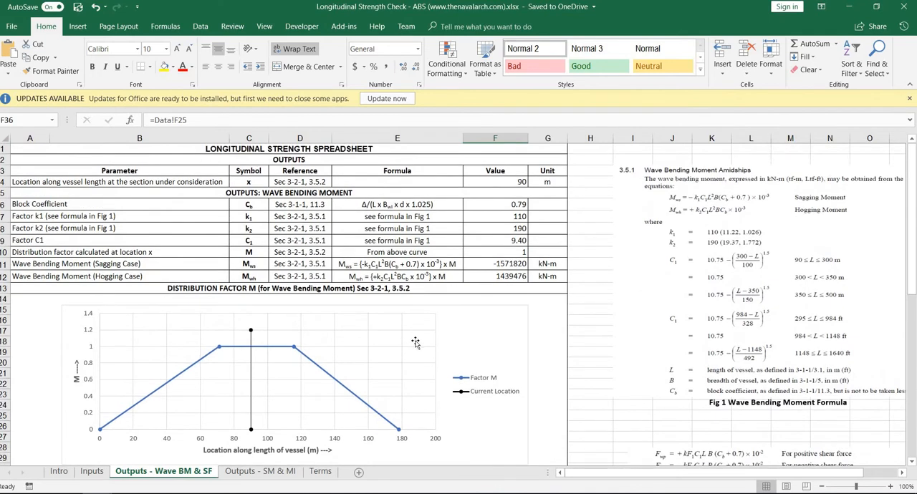
mouse_move(456, 311)
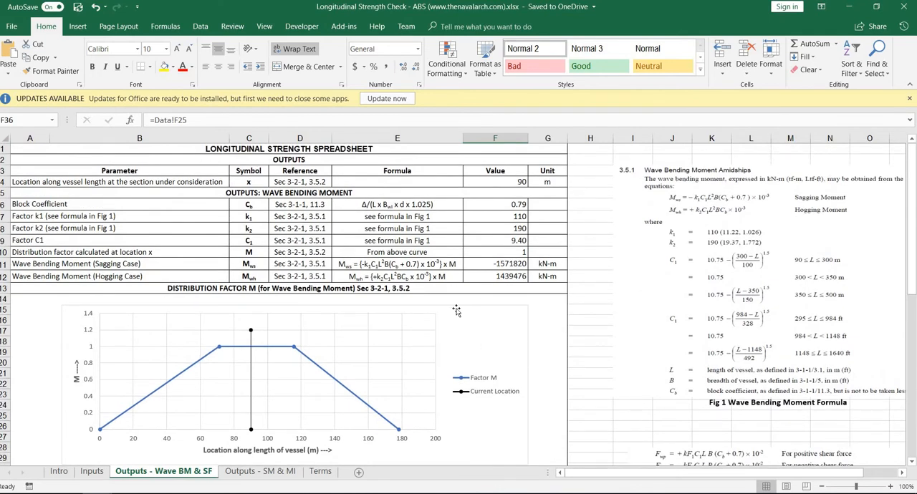
scroll(down, 3)
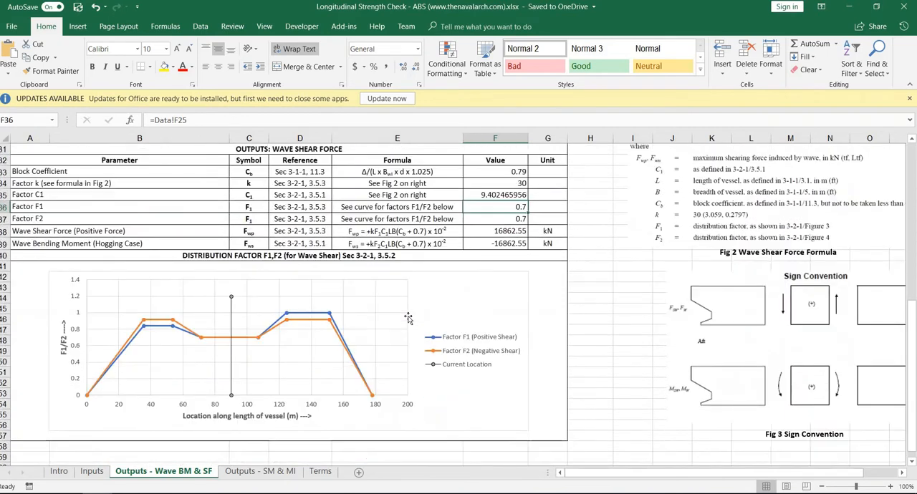
scroll(down, 3)
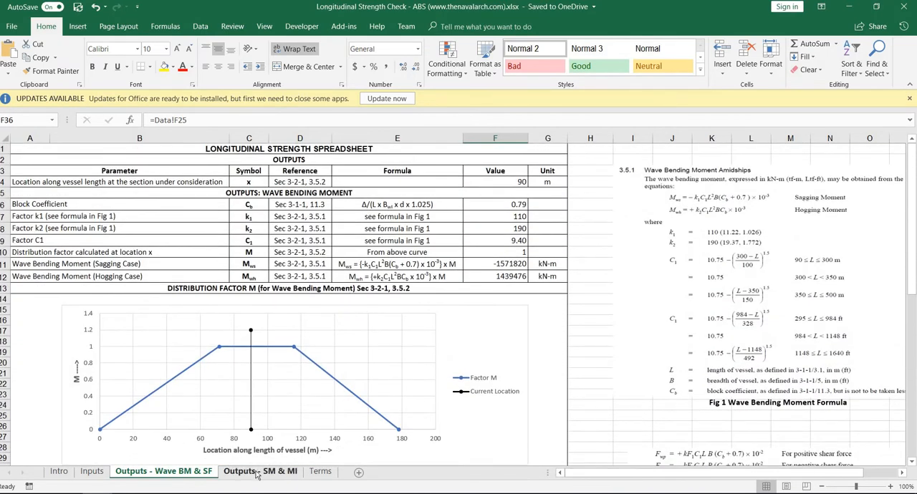
View the Outputs - SM & MI sheet, where section modulus fails and inertia passes
click(260, 472)
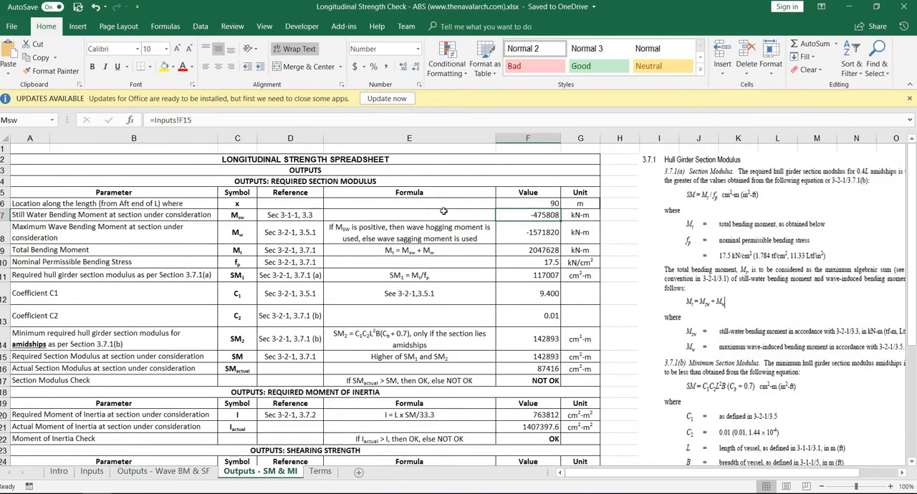
mouse_move(338, 331)
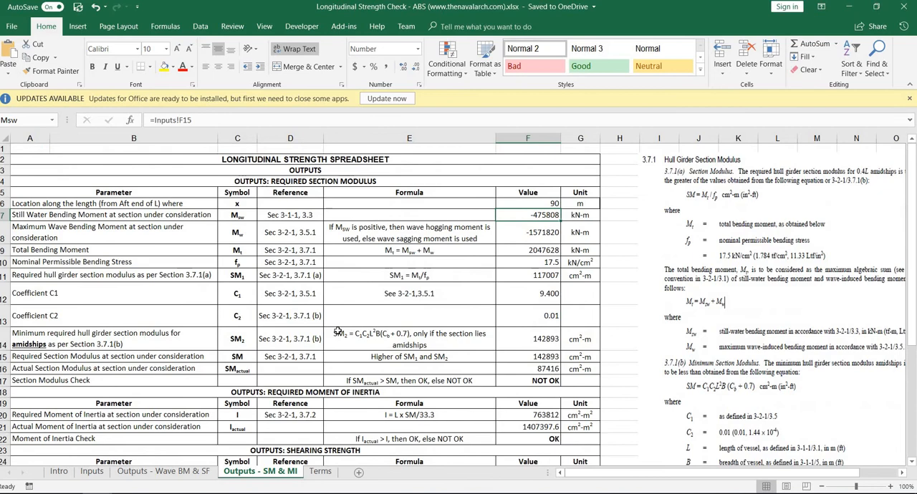
scroll(down, 3)
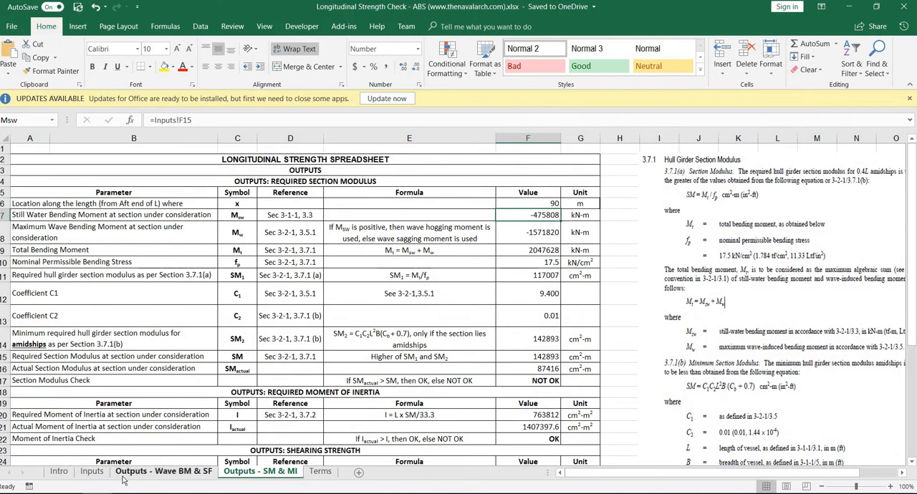
Pass through the Inputs and Outputs - SM & MI sheets, ending on the Intro sheet
click(92, 472)
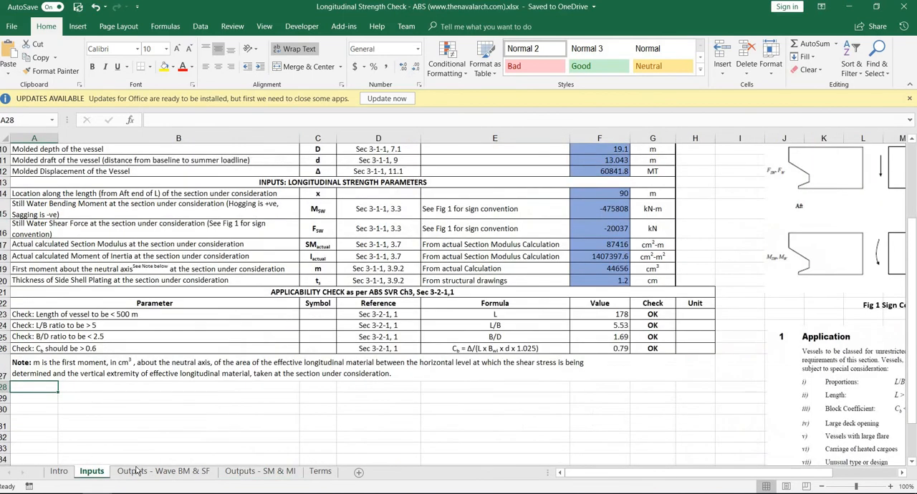
click(260, 471)
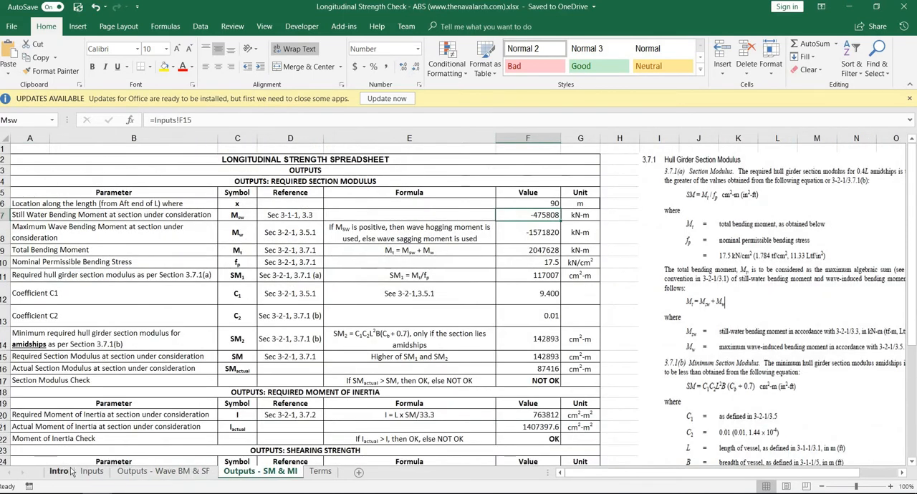
click(59, 471)
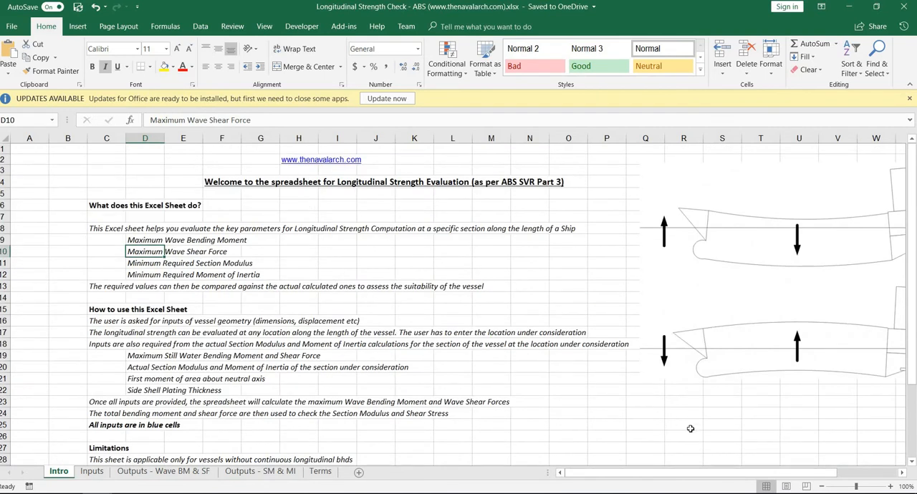
mouse_move(223, 384)
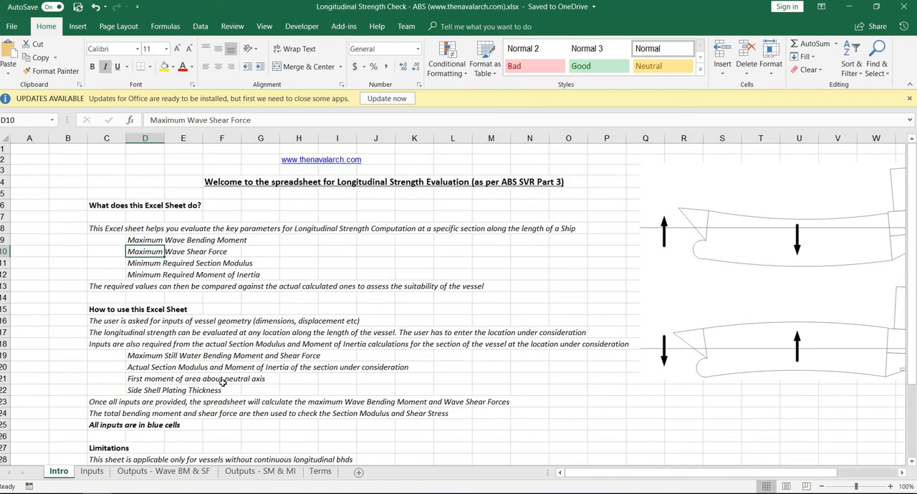
mouse_move(298, 357)
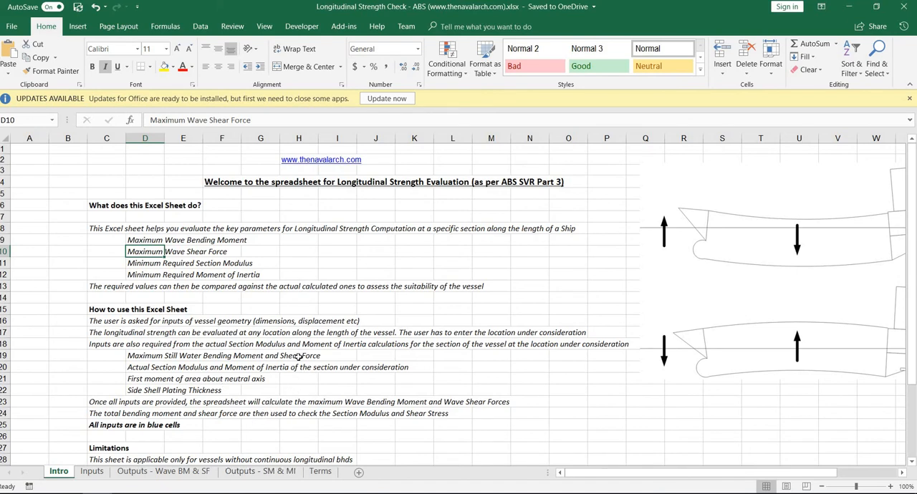